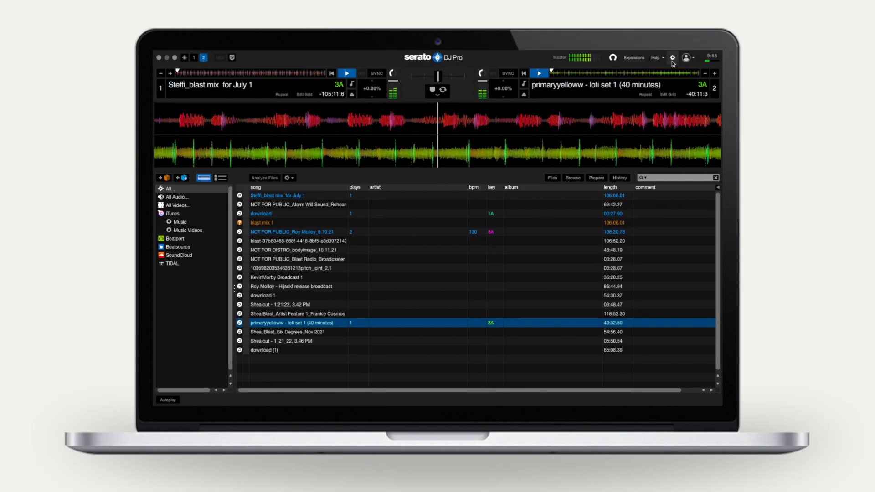
# Step: Enable 'Make Audio Available to Other Applications' in Serato's Audio preferences
pyautogui.click(675, 58)
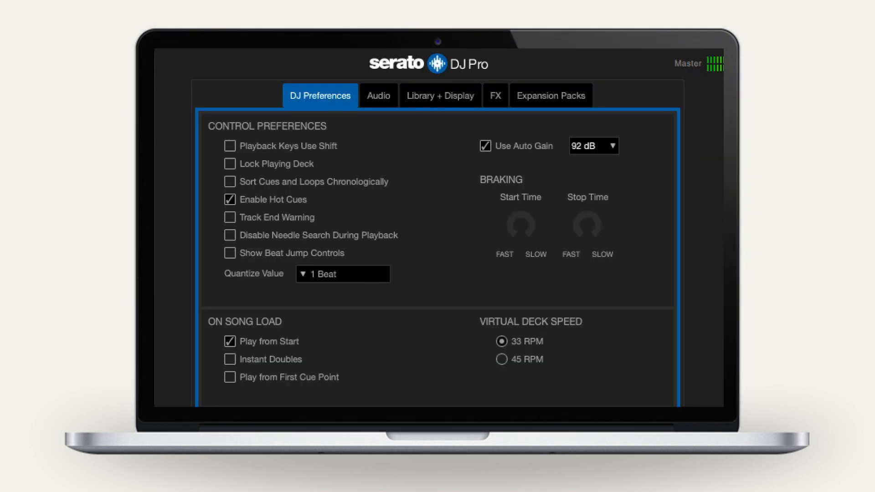
pyautogui.click(378, 95)
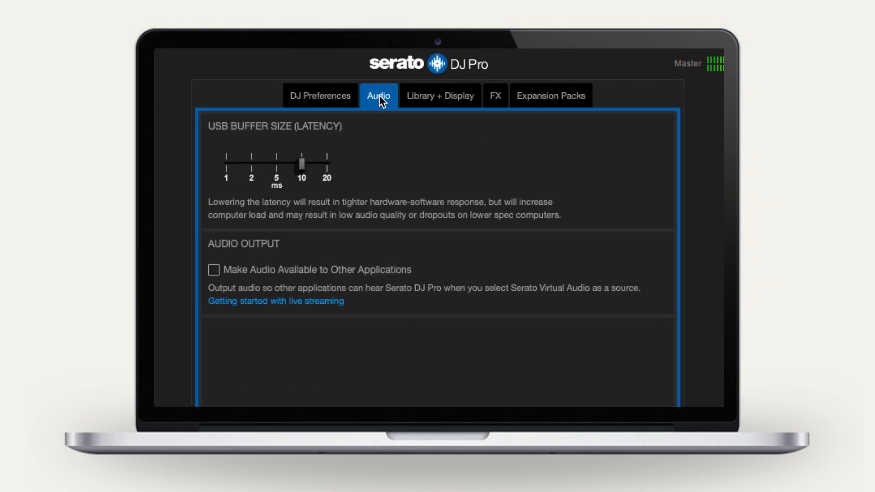
pyautogui.moveTo(271, 222)
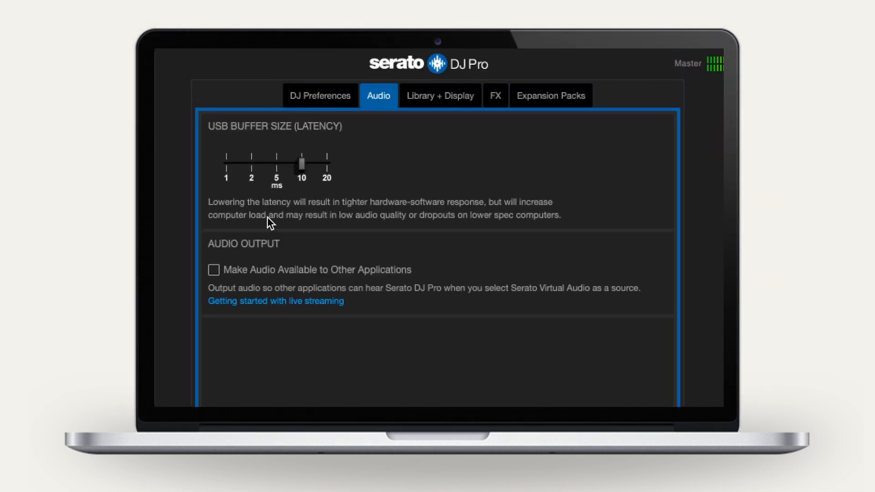
pyautogui.click(213, 270)
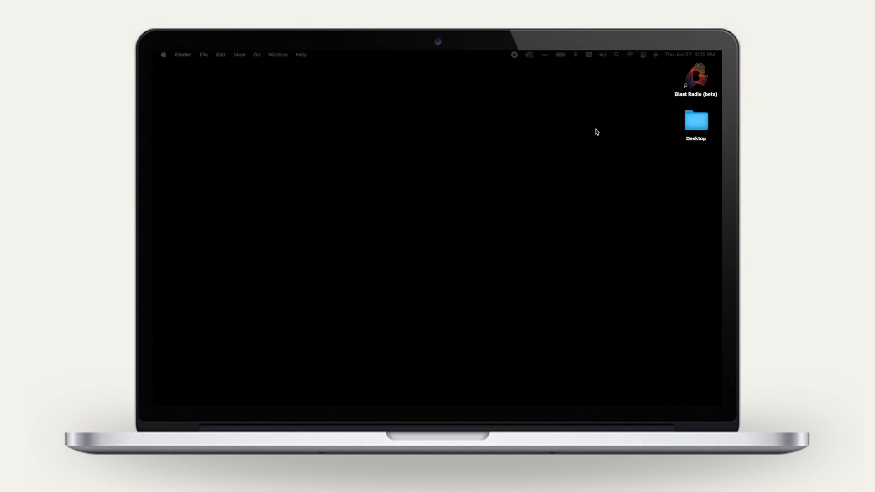
pyautogui.moveTo(691, 85)
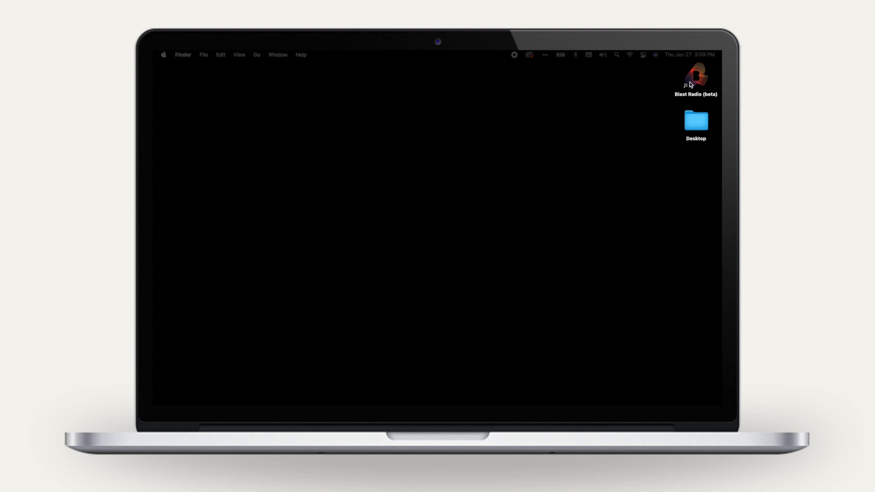
# Step: Sign in as 'landin' with the emailed authentication code and show the audio input options
pyautogui.doubleClick(695, 76)
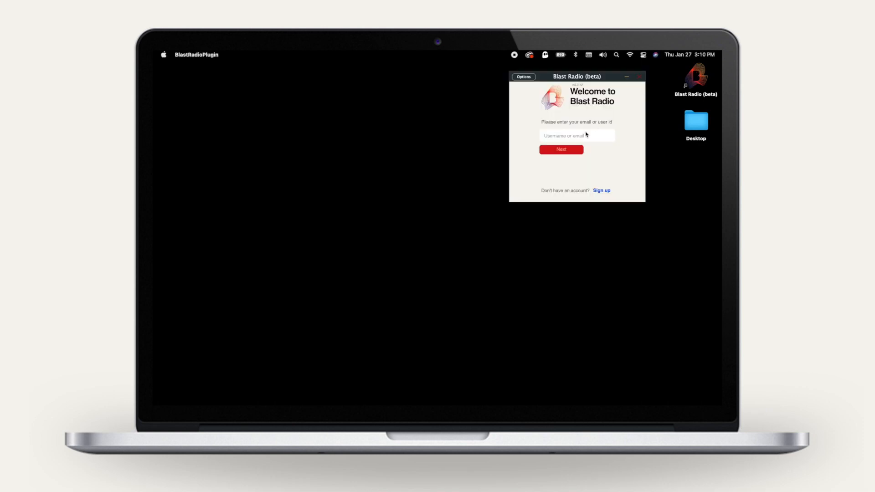
pyautogui.write('landin')
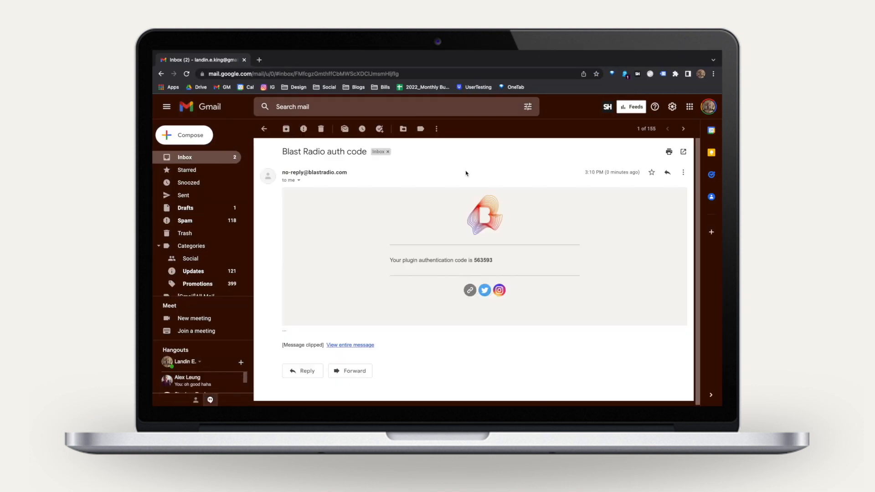
pyautogui.doubleClick(484, 260)
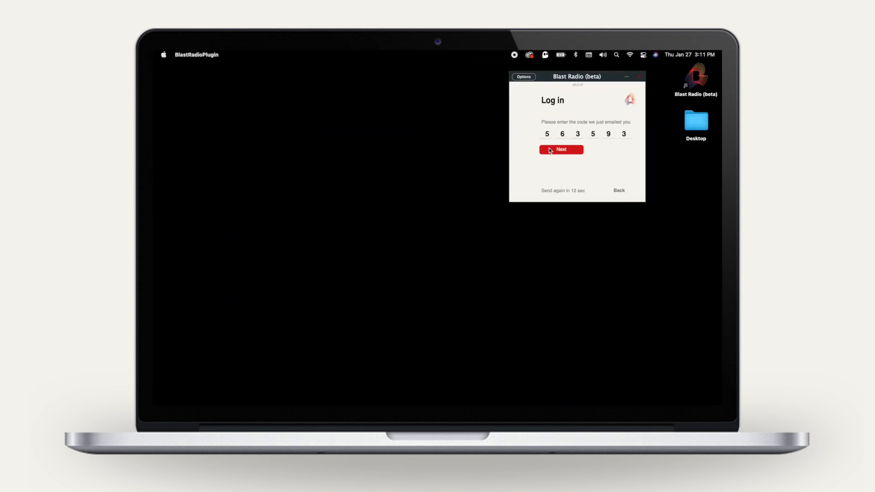
pyautogui.click(561, 149)
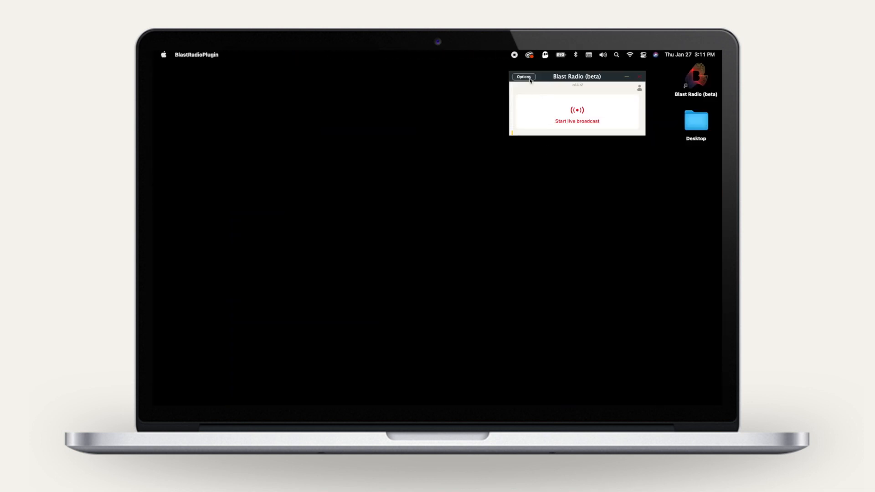
pyautogui.click(522, 76)
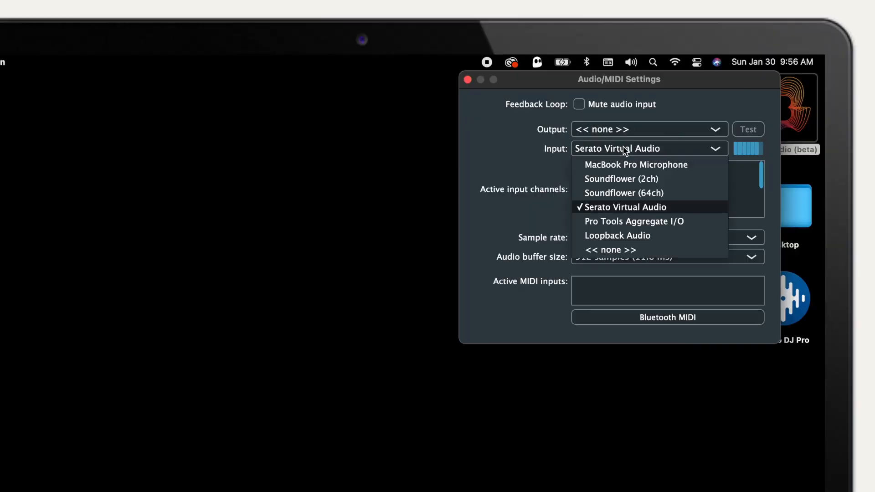
pyautogui.moveTo(676, 217)
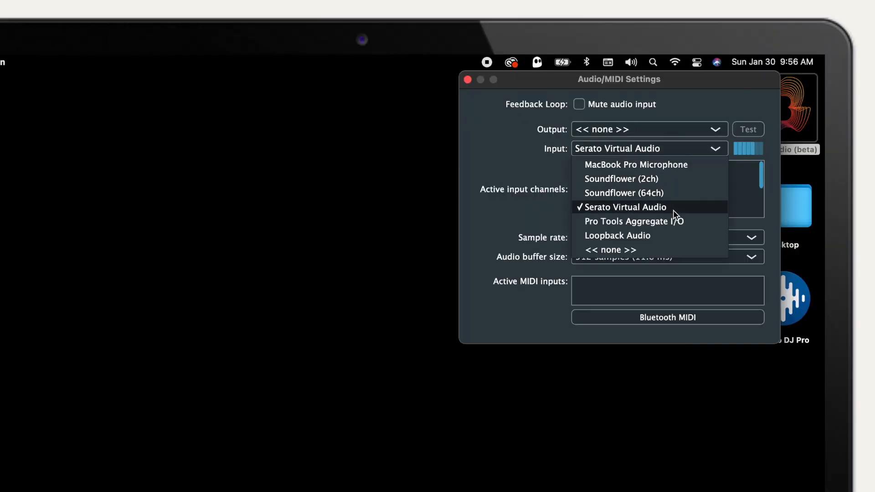
pyautogui.moveTo(680, 213)
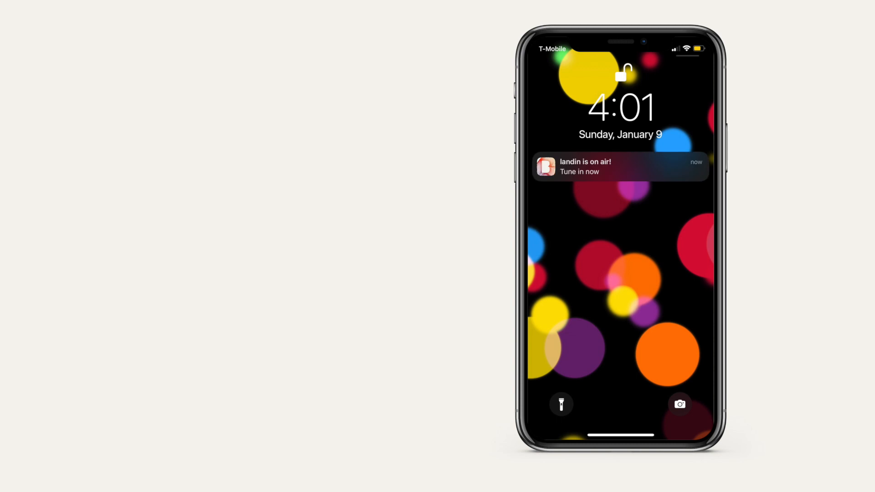
# Step: Tune in from the 'is on air' notification and send a $2 tip via Apple Pay
pyautogui.click(620, 166)
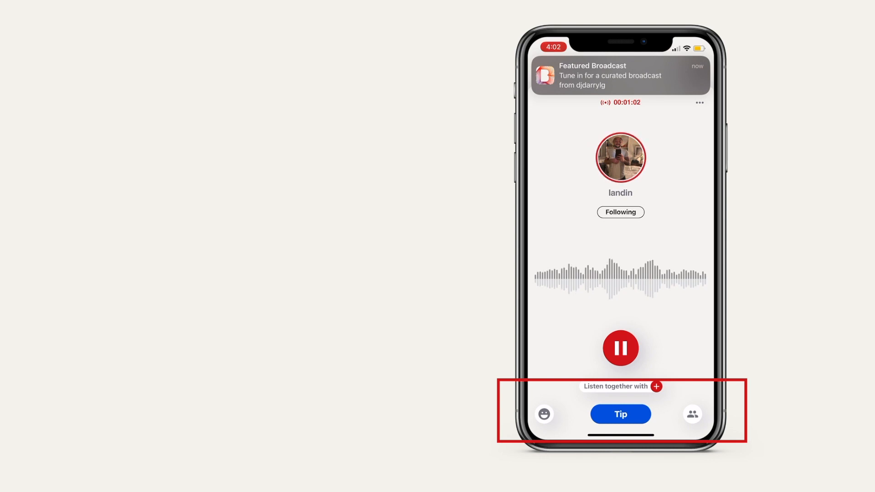
pyautogui.click(619, 414)
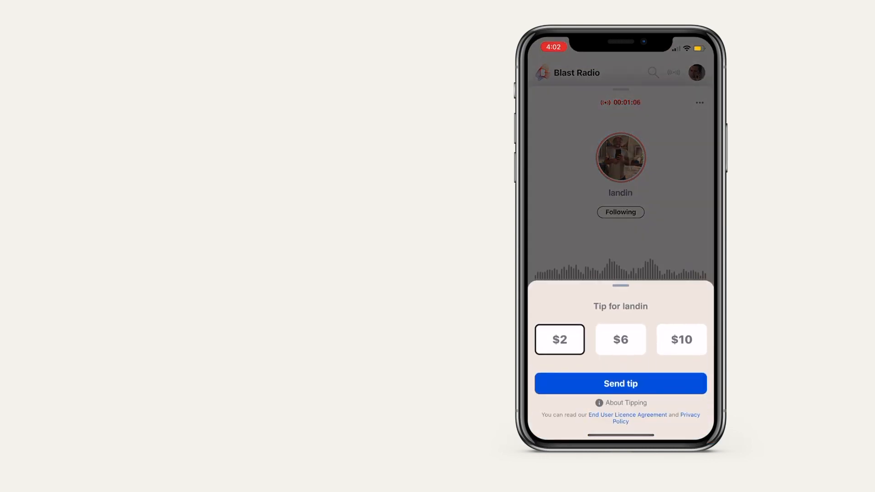
pyautogui.click(620, 384)
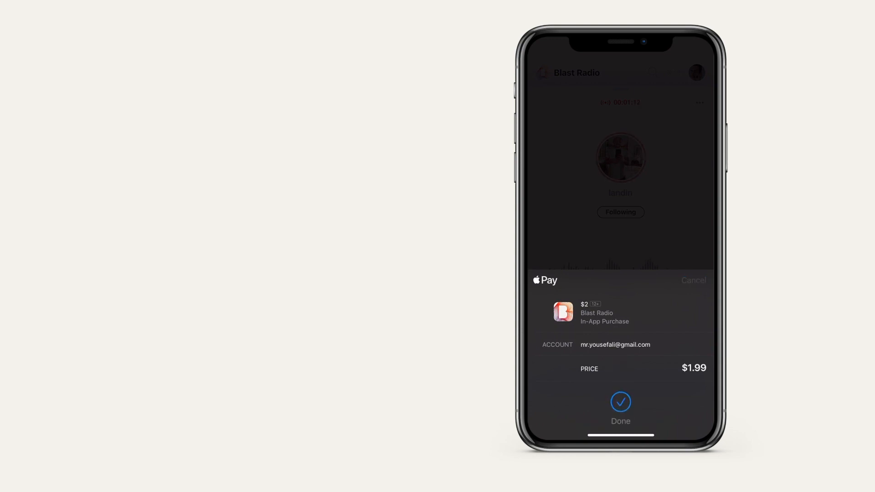
pyautogui.click(620, 401)
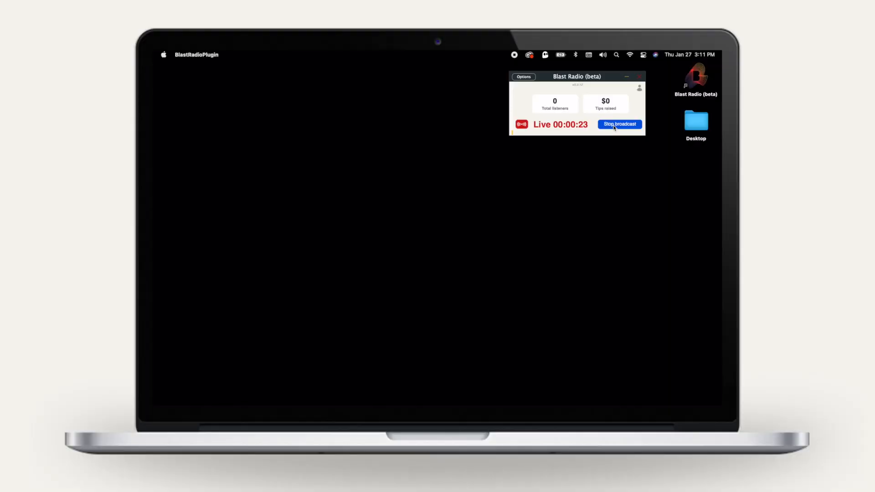
# Step: Stop the live broadcast from the Blast Radio window
pyautogui.click(619, 124)
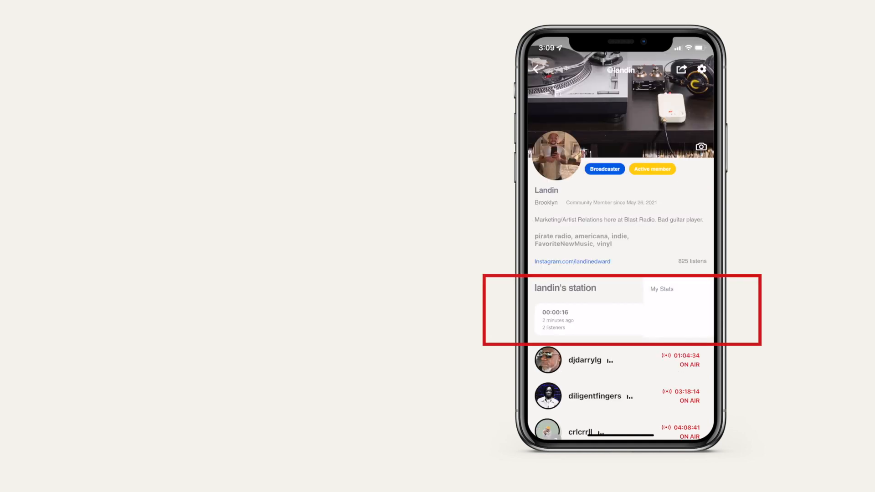
# Step: Unpublish the recent 16-second broadcast from My Broadcasts and confirm
pyautogui.click(662, 288)
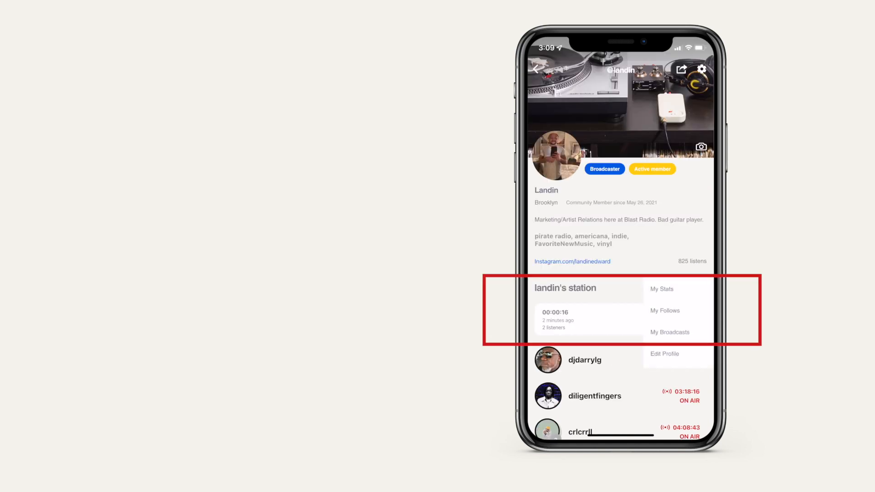
pyautogui.click(670, 332)
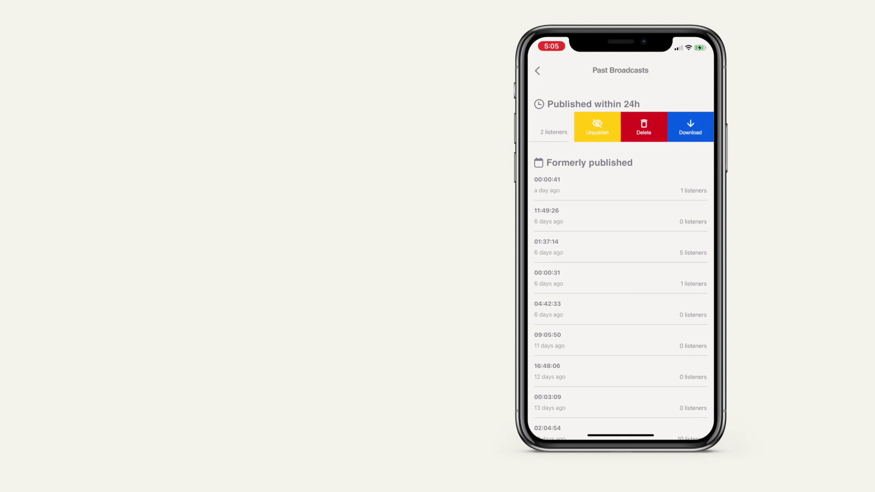
pyautogui.click(596, 126)
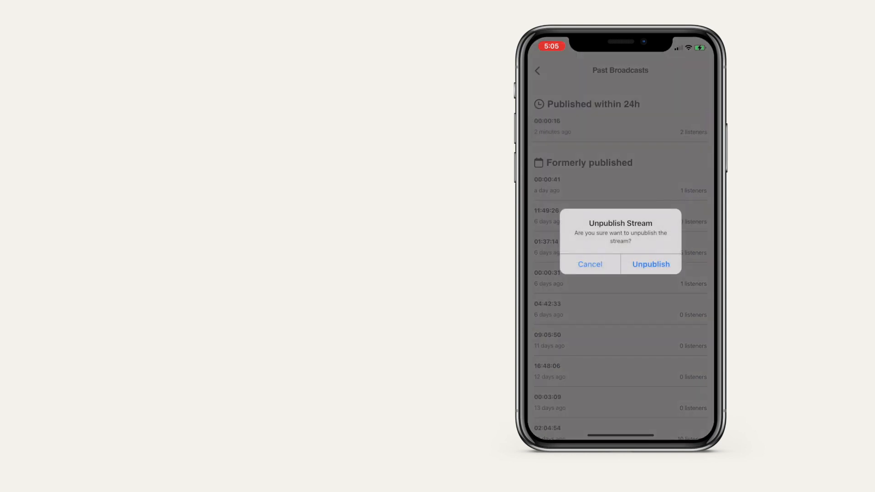
pyautogui.click(650, 264)
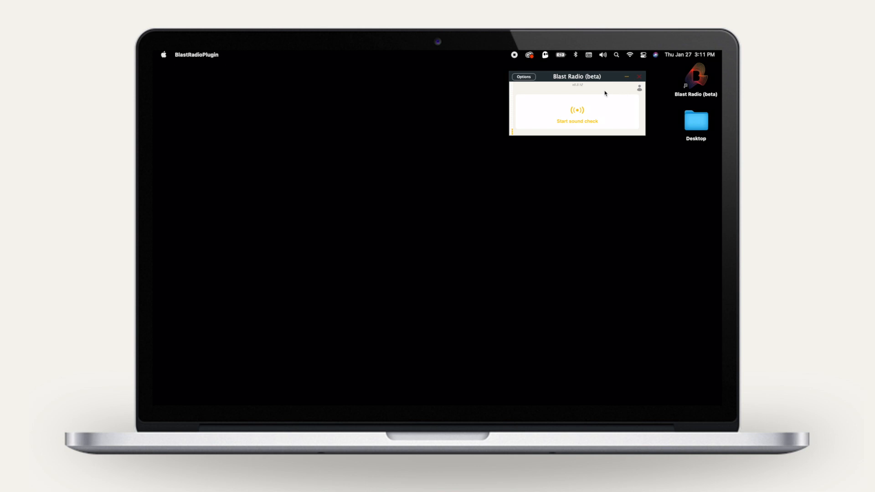
pyautogui.moveTo(591, 112)
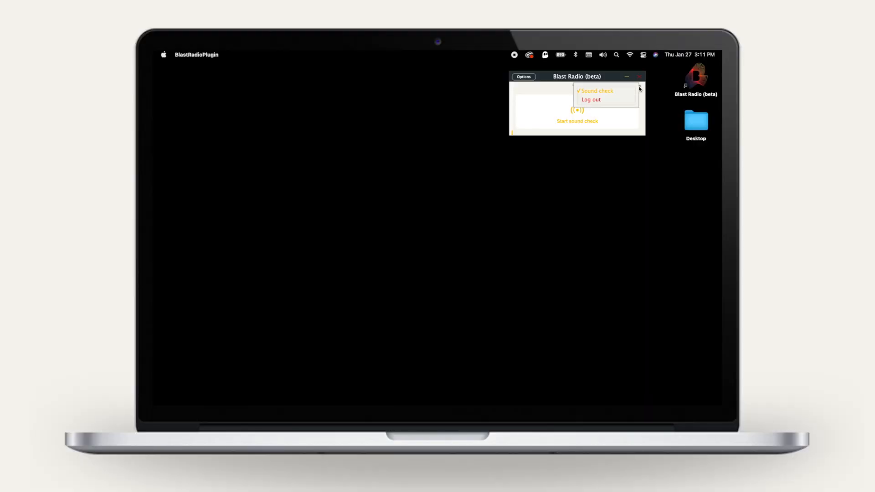
# Step: Log out via the profile icon, returning to the welcome sign-in screen
pyautogui.click(591, 100)
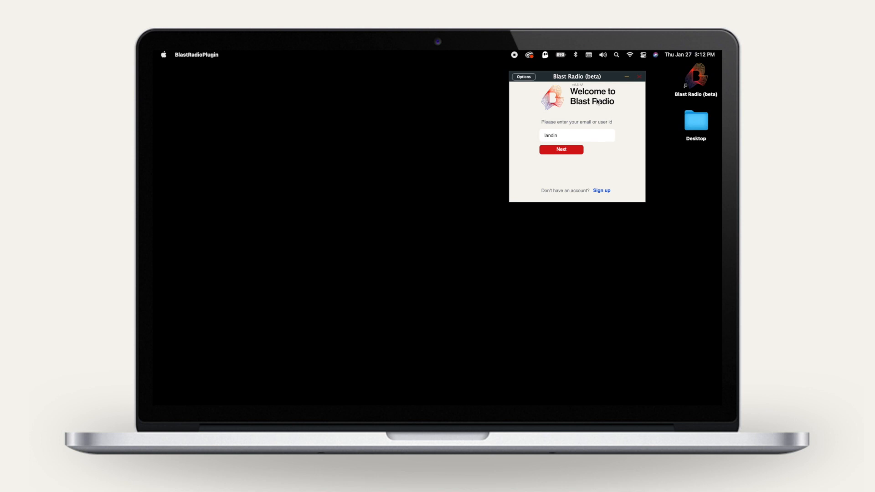